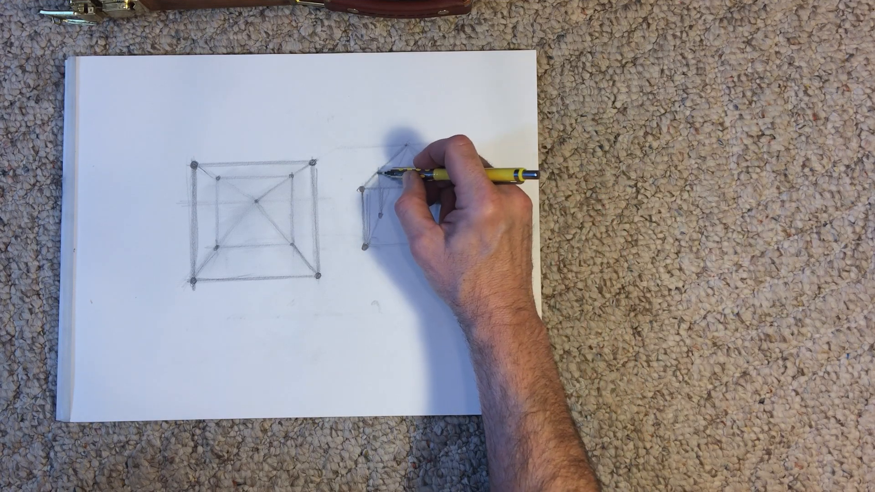
{"action": "left_click_drag", "start_coordinate": [408, 173], "coordinate": [447, 207]}
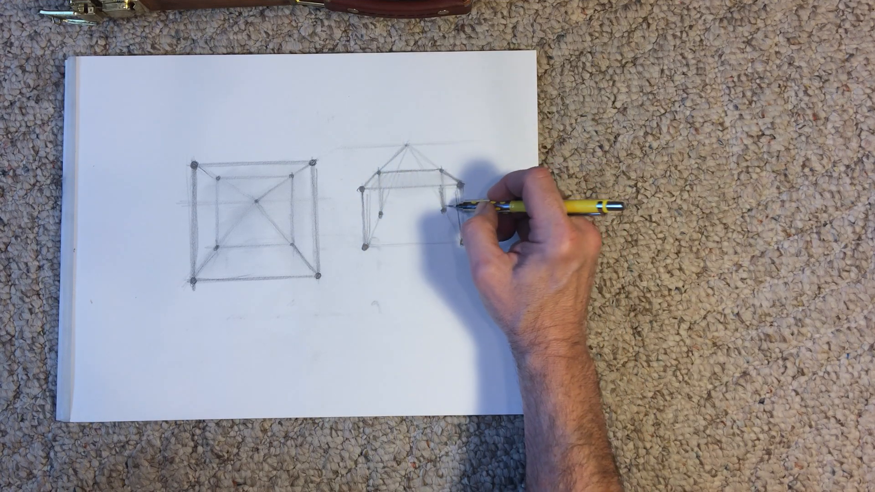